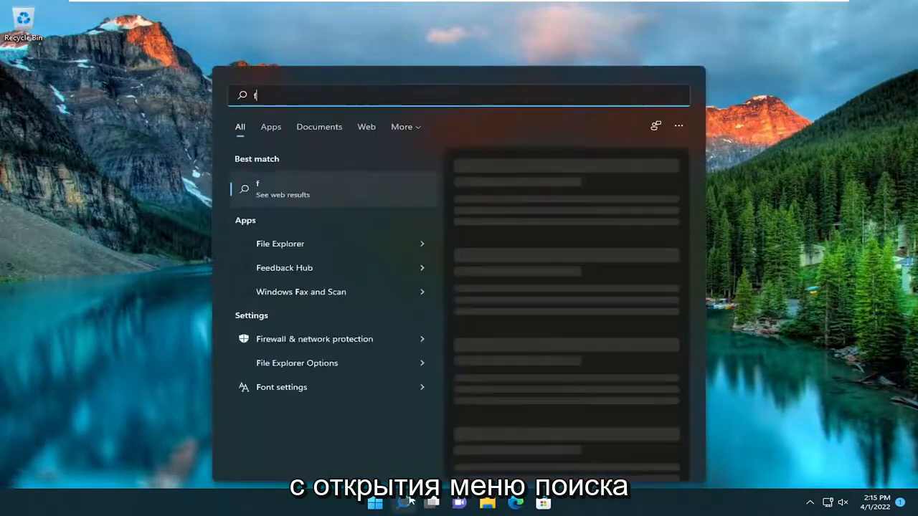
- Search Windows for 'file explorer' and launch the File Explorer app
{"action": "type", "text": "ile explorer"}
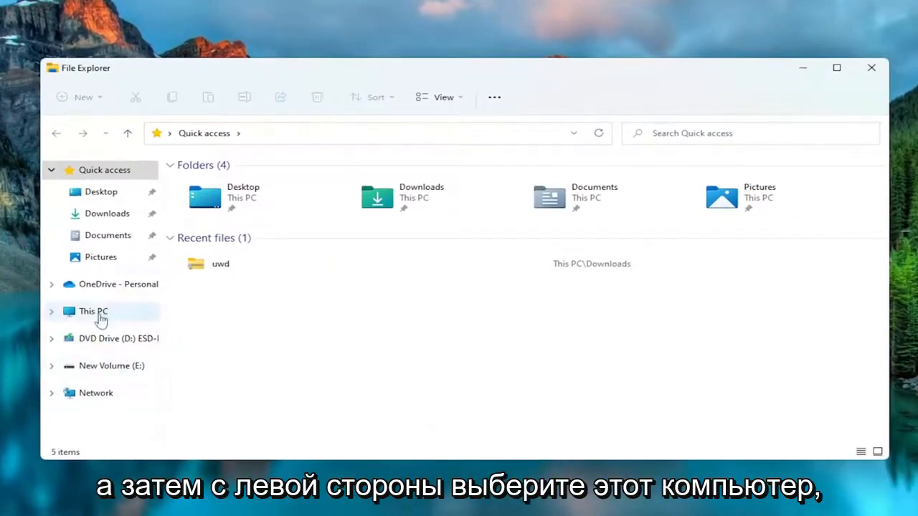
- Go to This PC and select the New Volume (E:) drive
{"action": "left_click", "coordinate": [93, 311]}
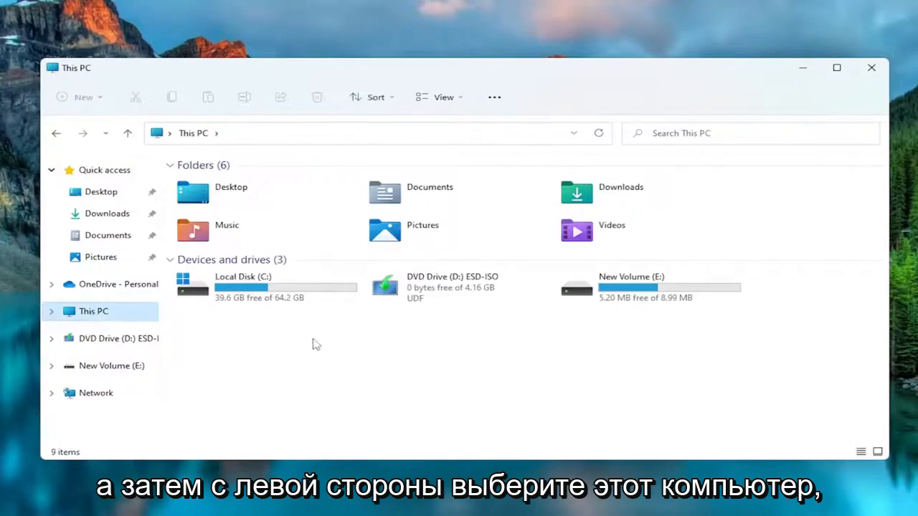
{"action": "mouse_move", "coordinate": [626, 338]}
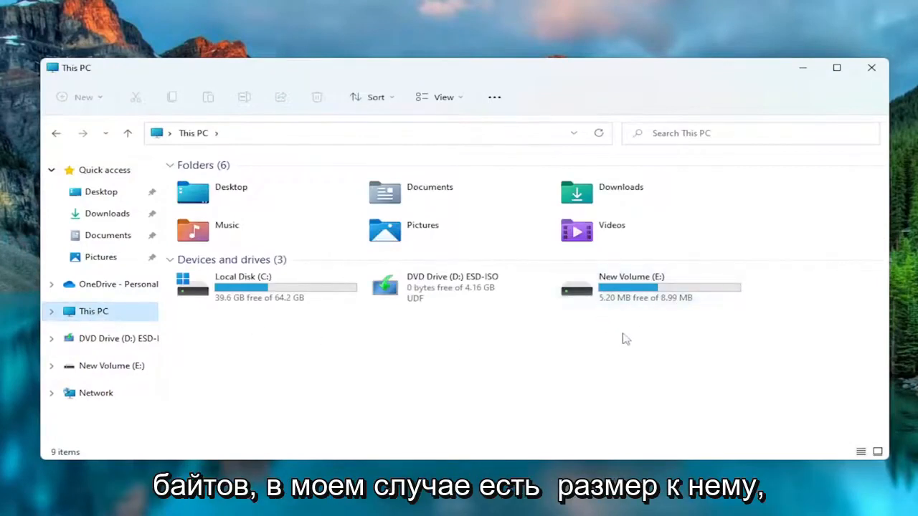
{"action": "mouse_move", "coordinate": [630, 298]}
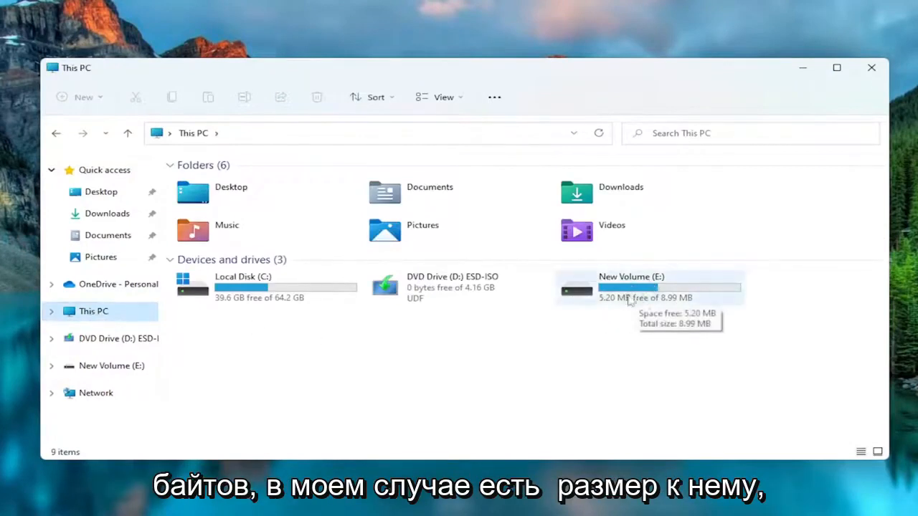
{"action": "left_click", "coordinate": [649, 287]}
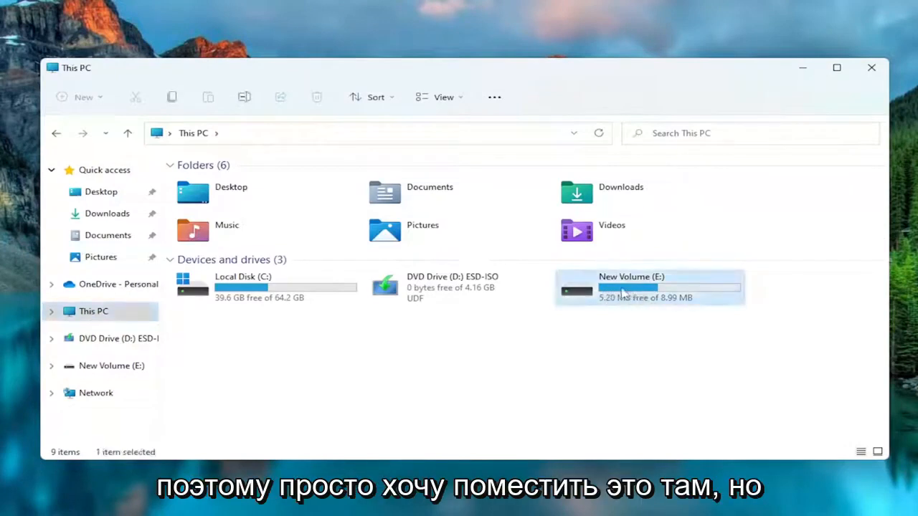
{"action": "mouse_move", "coordinate": [645, 291]}
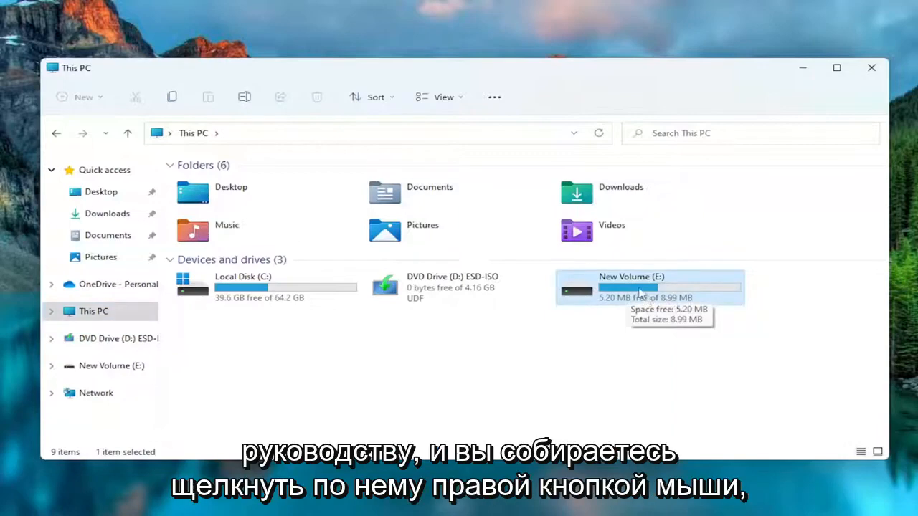
- Run Error Checking on New Volume (E:) from Properties > Tools, scanning the drive anyway
{"action": "right_click", "coordinate": [632, 287]}
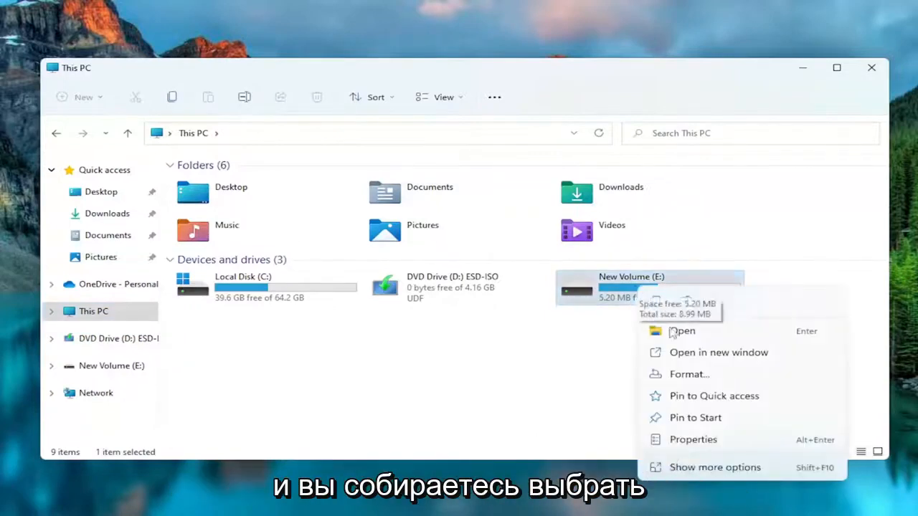
{"action": "left_click", "coordinate": [693, 440]}
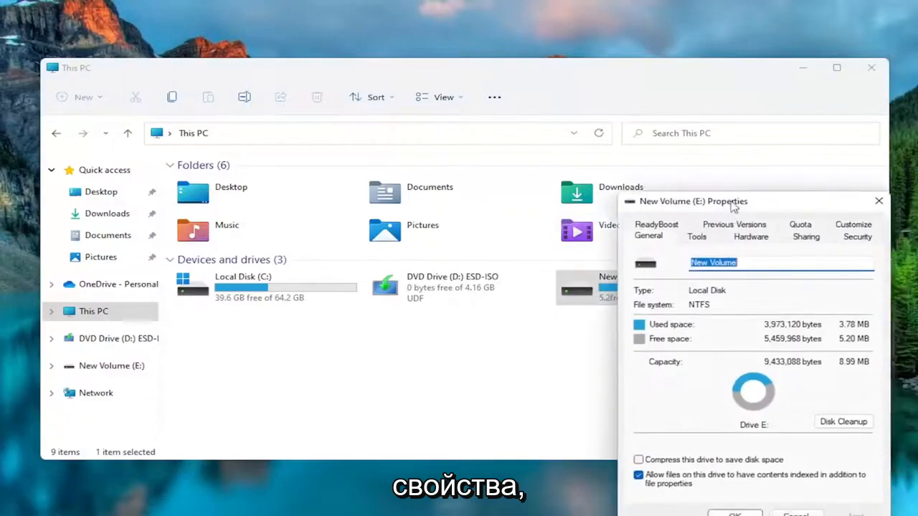
{"action": "left_click", "coordinate": [417, 123]}
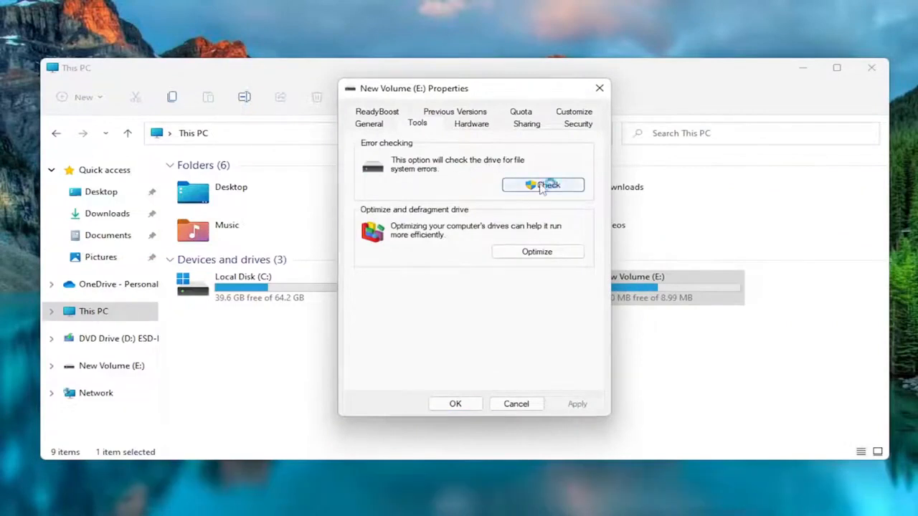
{"action": "left_click", "coordinate": [543, 185]}
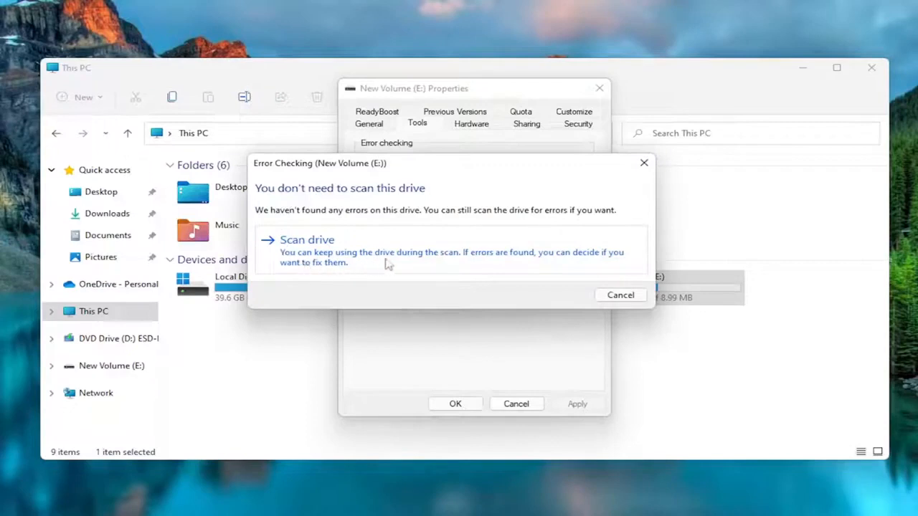
{"action": "mouse_move", "coordinate": [543, 258]}
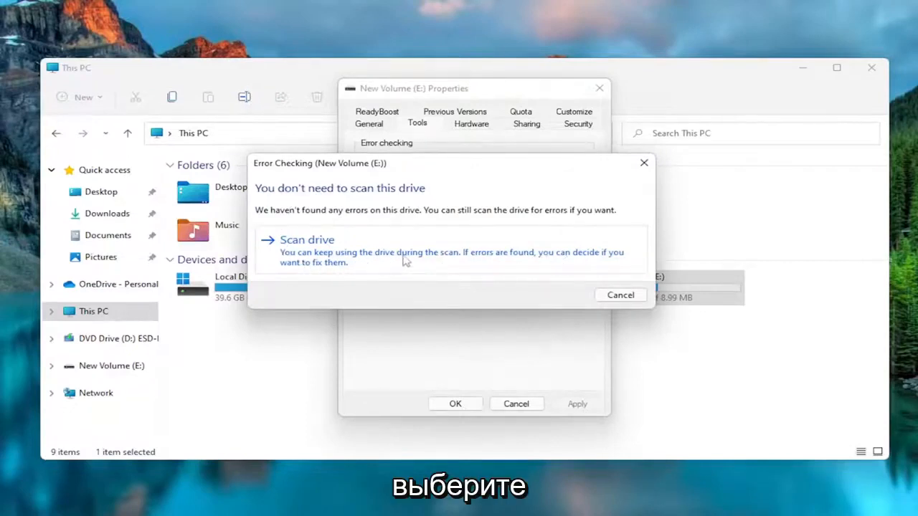
{"action": "left_click", "coordinate": [307, 239]}
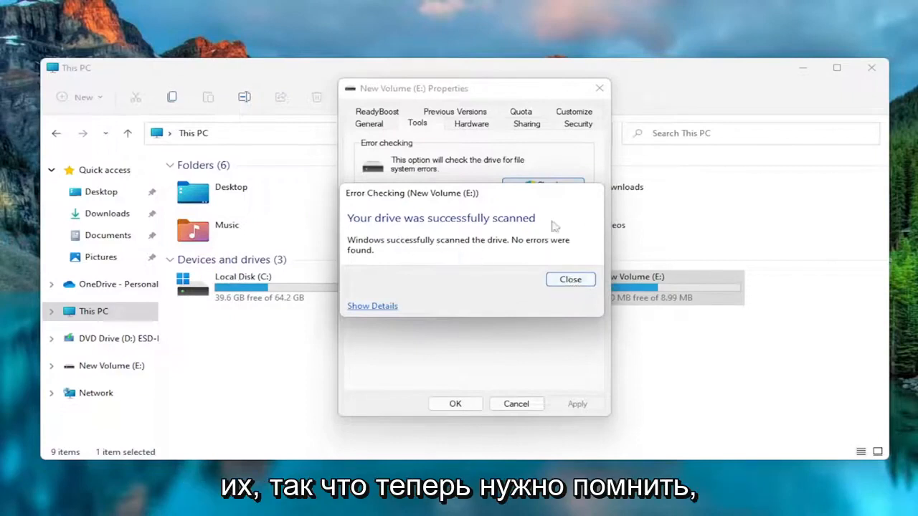
- Close the 'no errors found' scan results, returning to the drive's Tools properties
{"action": "left_click", "coordinate": [570, 279]}
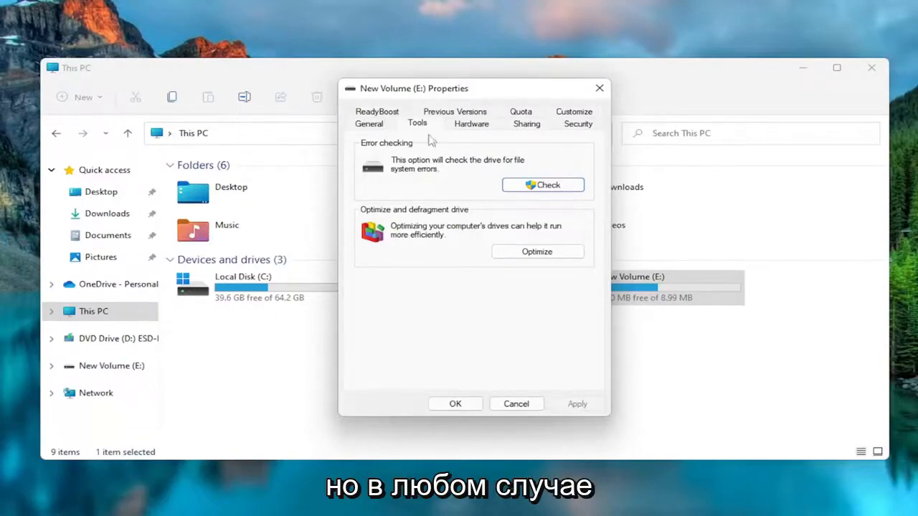
- Close the New Volume (E:) Properties dialog with OK, back to This PC
{"action": "left_click", "coordinate": [516, 403]}
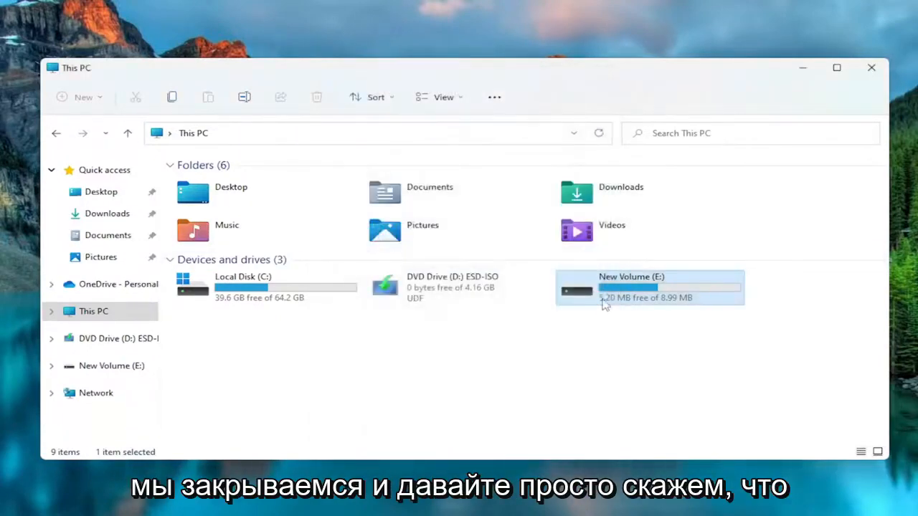
{"action": "mouse_move", "coordinate": [646, 291]}
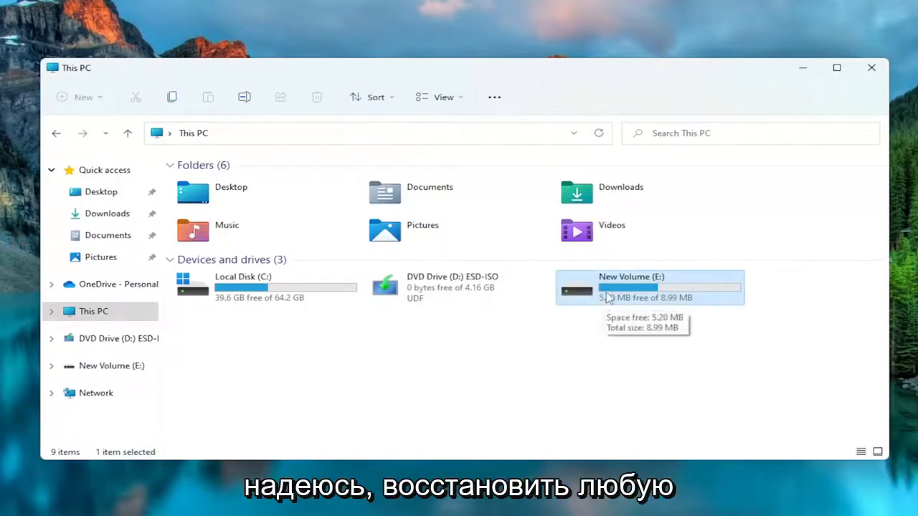
{"action": "mouse_move", "coordinate": [606, 305]}
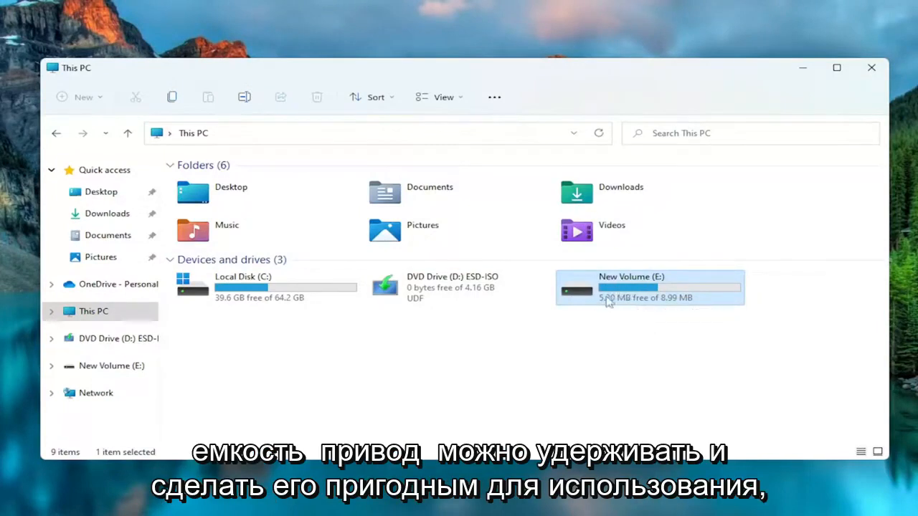
{"action": "mouse_move", "coordinate": [649, 305]}
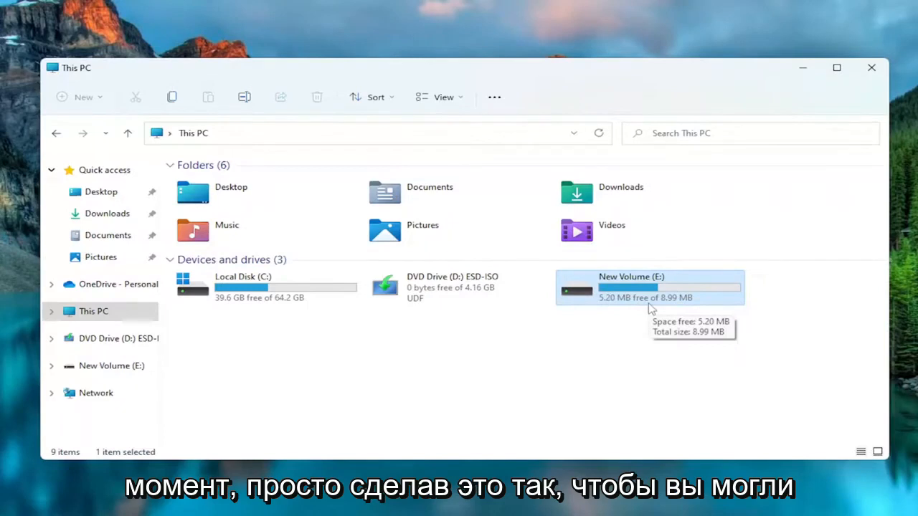
{"action": "mouse_move", "coordinate": [631, 290]}
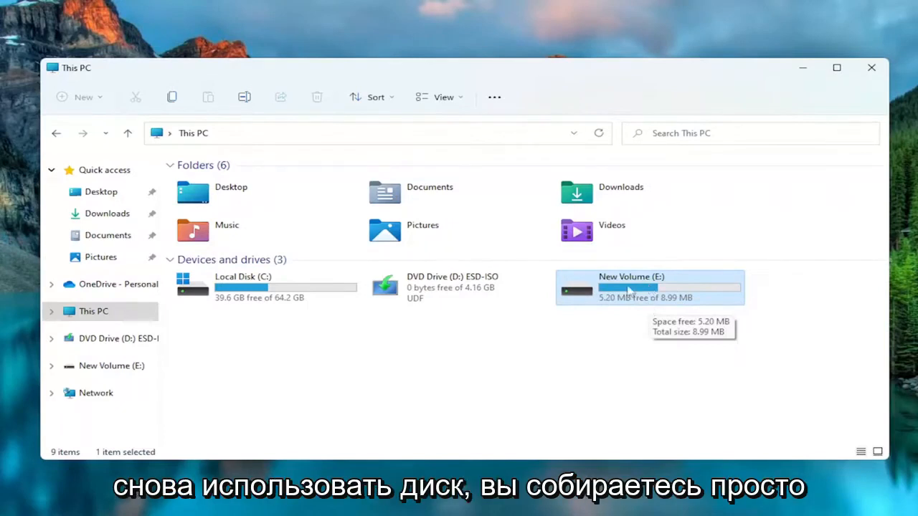
- Quick-format New Volume (E:) as NTFS, accept the data-erase warning, confirm Format Complete, and close File Explorer
{"action": "right_click", "coordinate": [632, 286]}
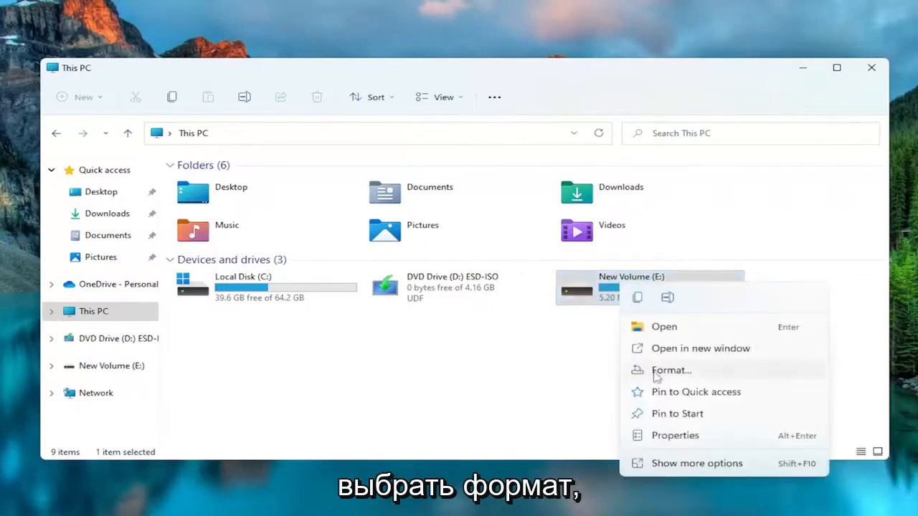
{"action": "left_click", "coordinate": [670, 370]}
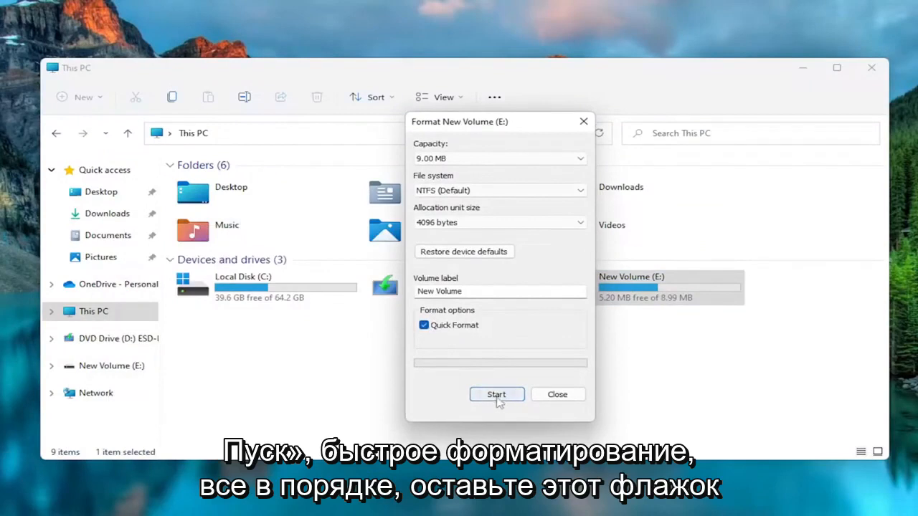
{"action": "left_click", "coordinate": [497, 394]}
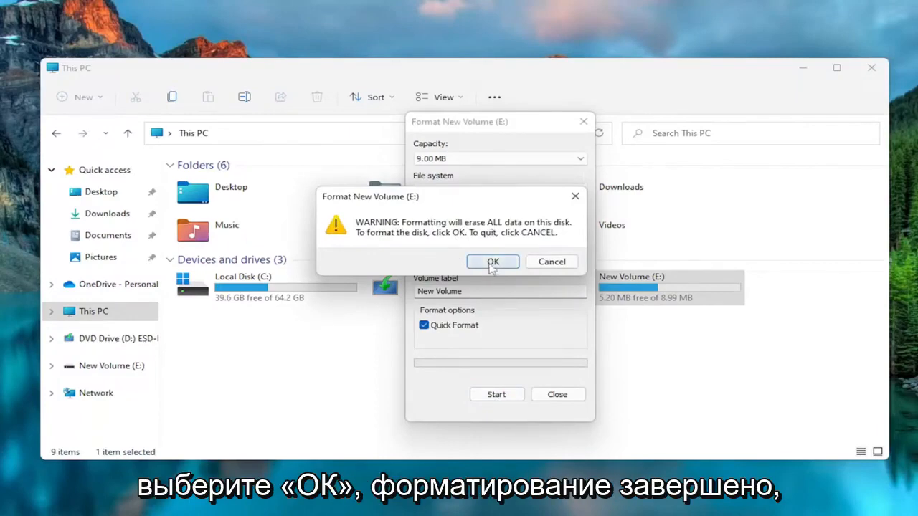
{"action": "left_click", "coordinate": [492, 261]}
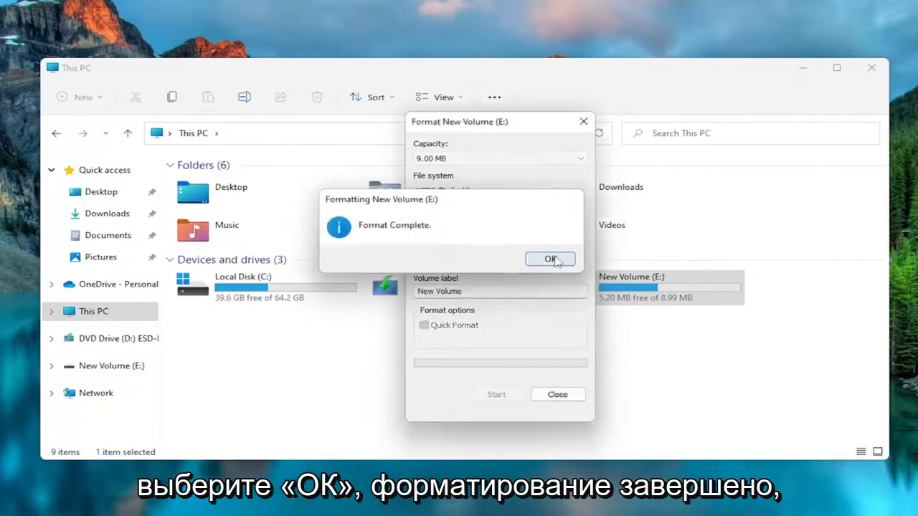
{"action": "left_click", "coordinate": [550, 259]}
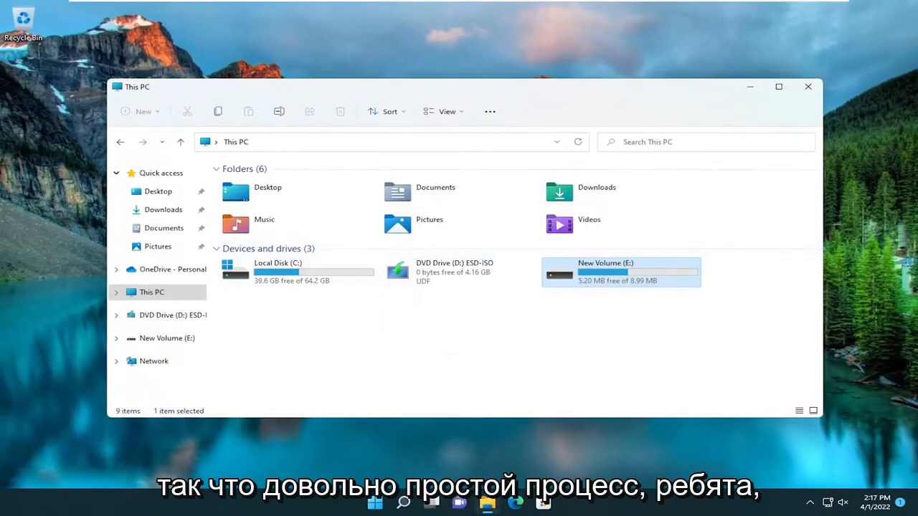
{"action": "left_click", "coordinate": [809, 86]}
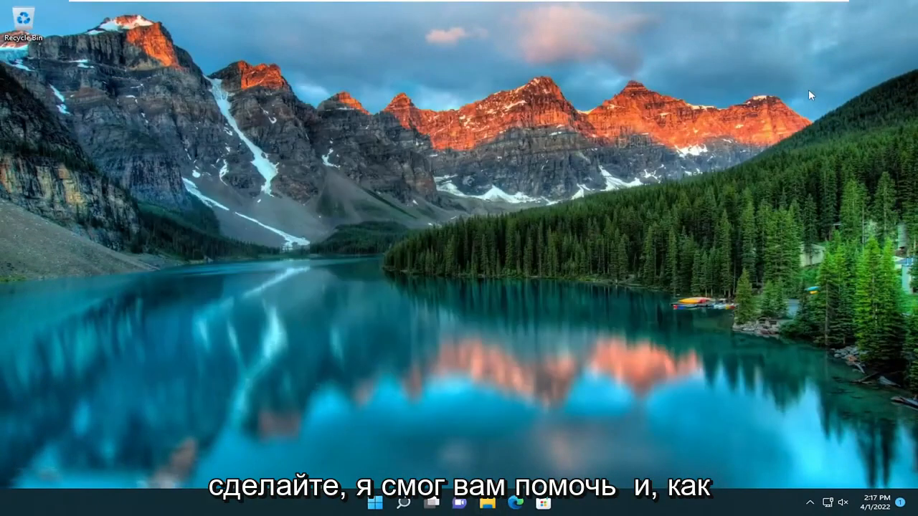